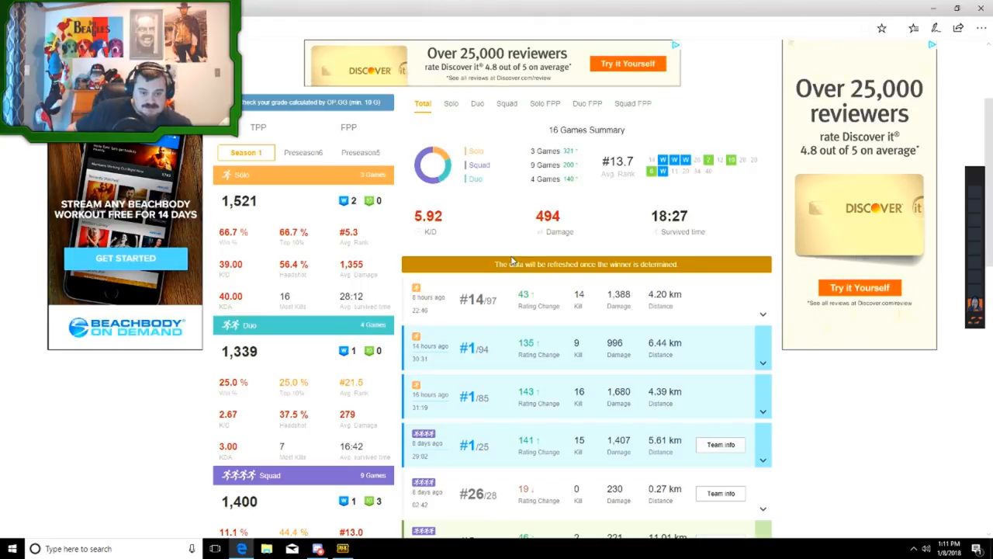
mouse_move(421, 263)
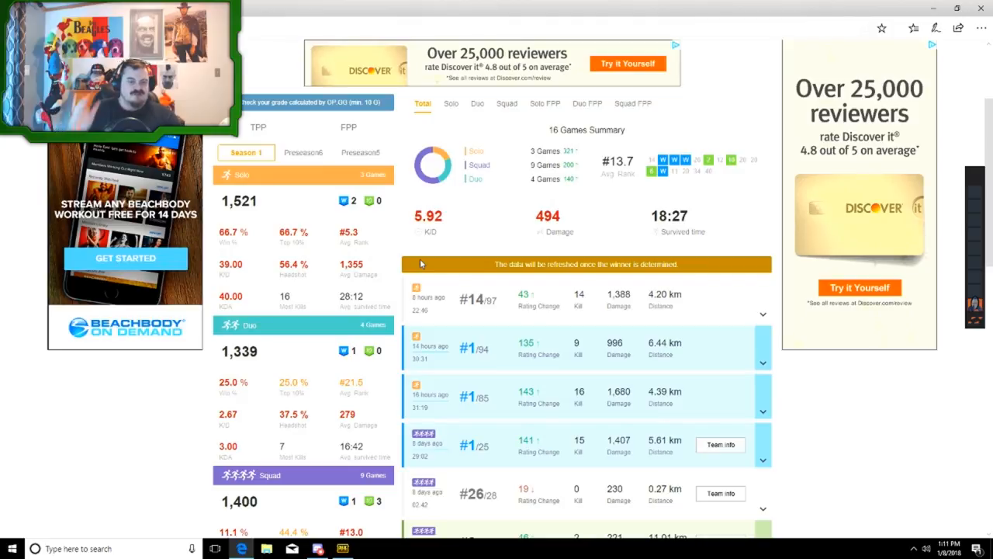
scroll(down, 3)
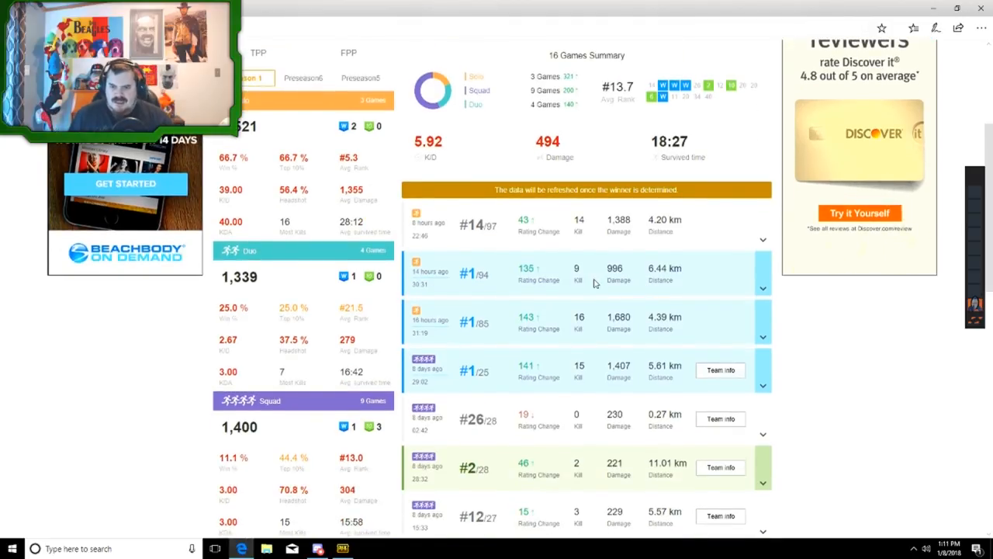
mouse_move(617, 297)
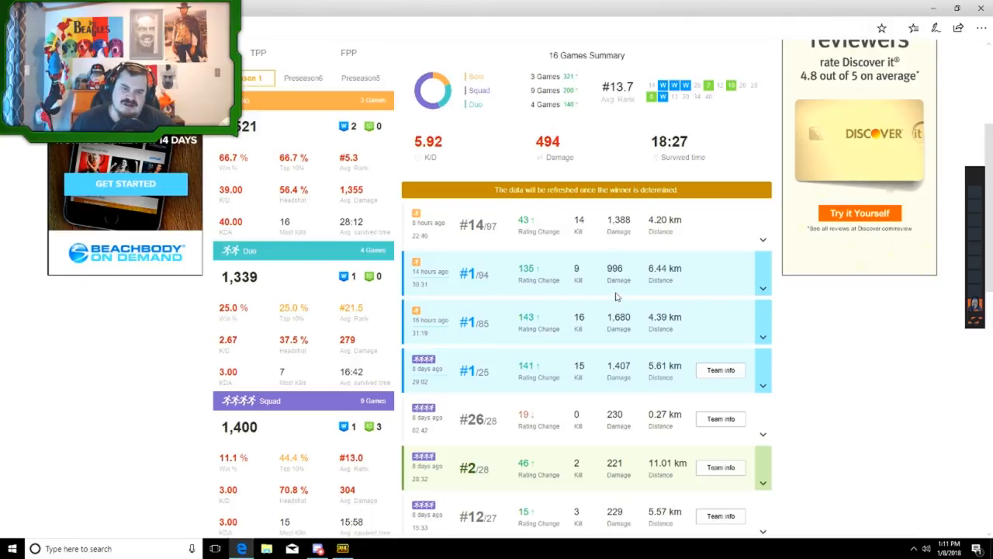
mouse_move(561, 296)
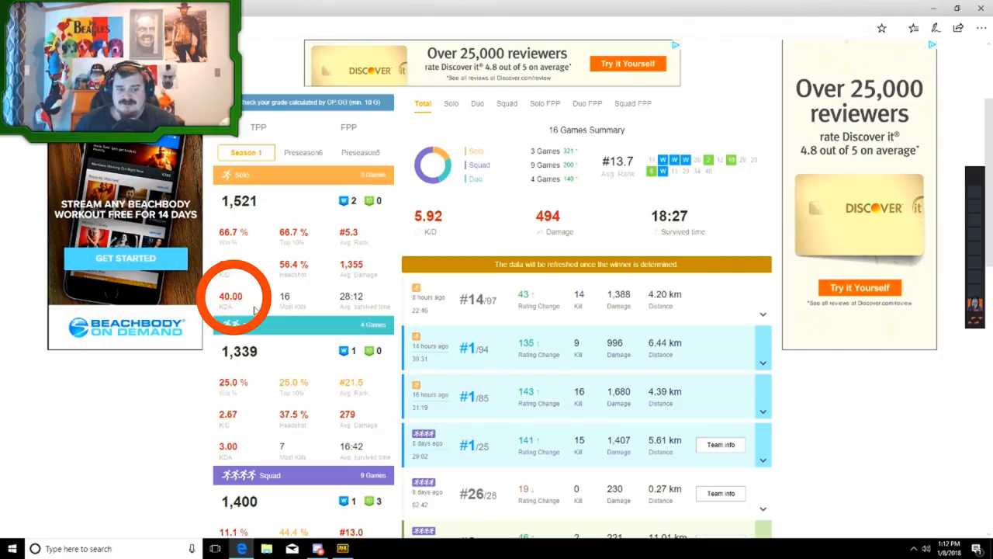
mouse_move(267, 318)
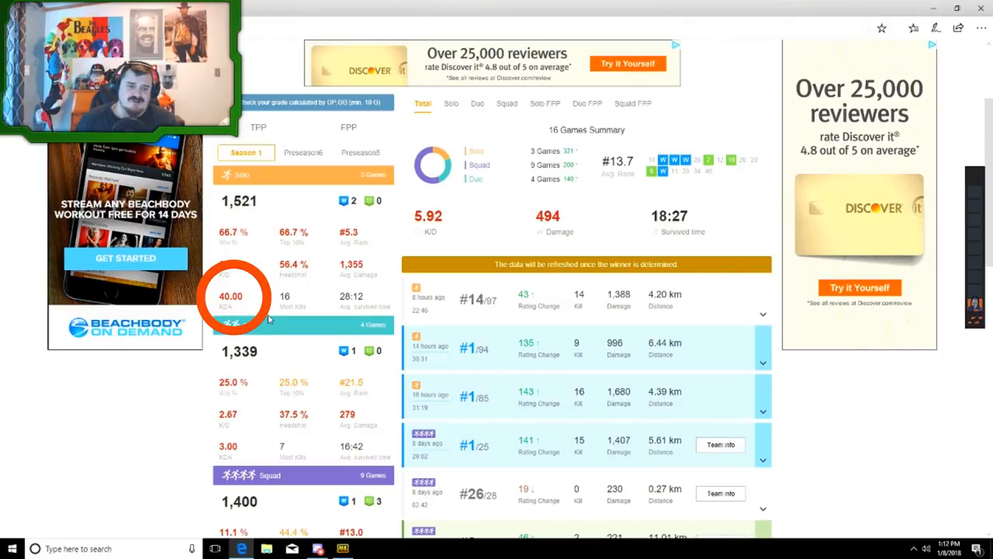
scroll(down, 3)
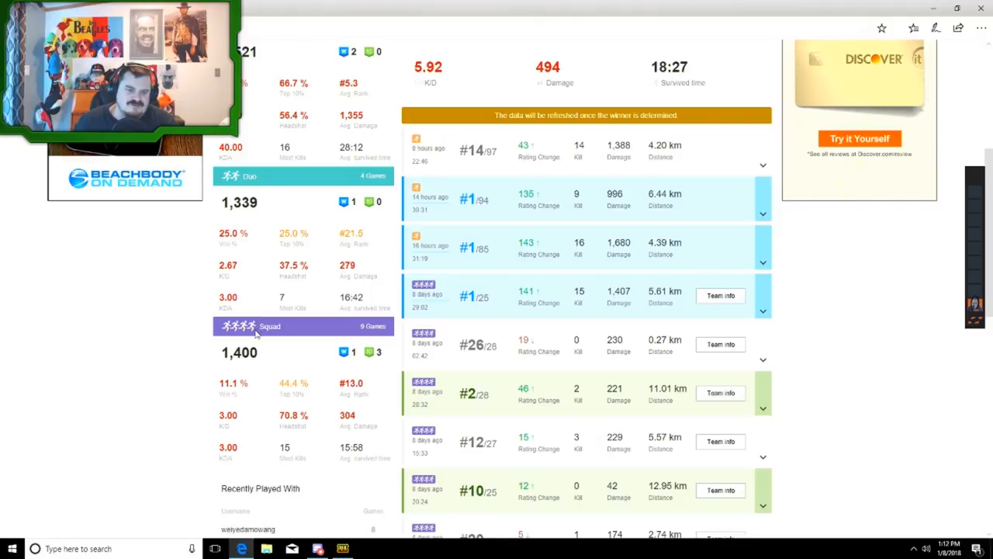
mouse_move(241, 306)
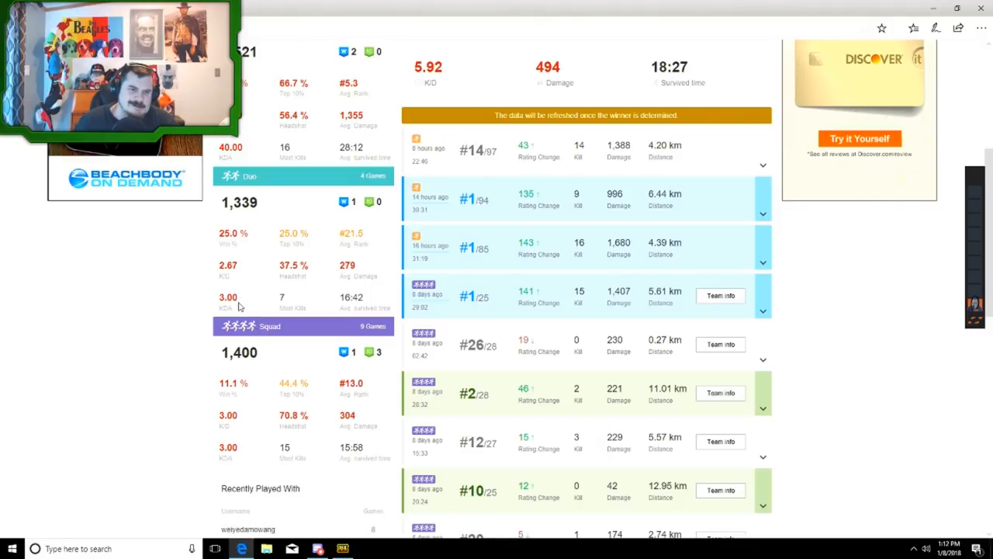
mouse_move(271, 509)
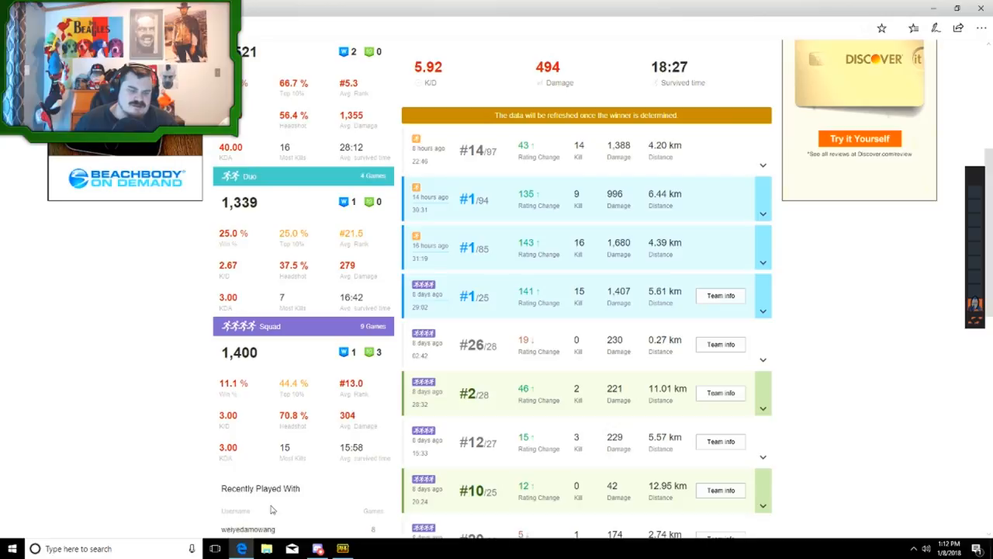
scroll(up, 3)
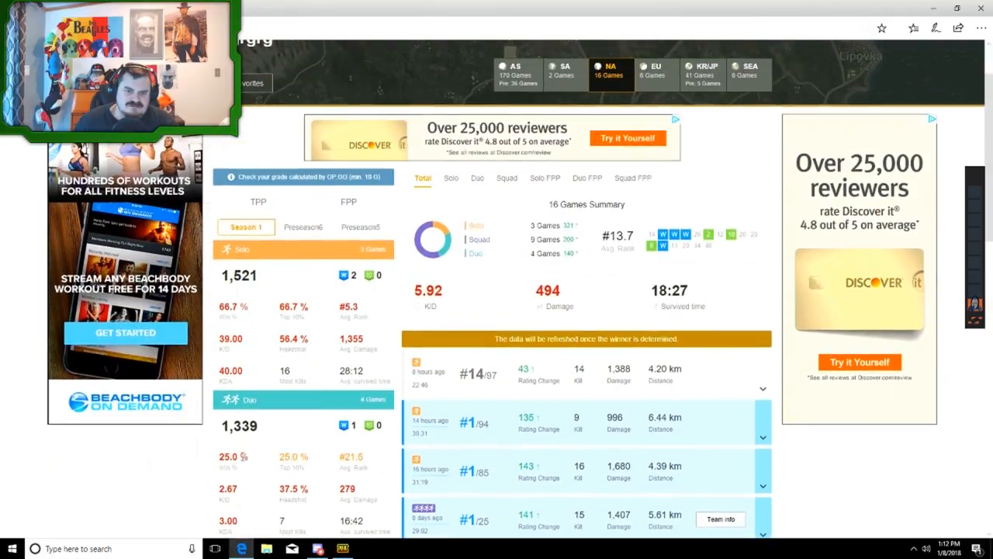
scroll(up, 3)
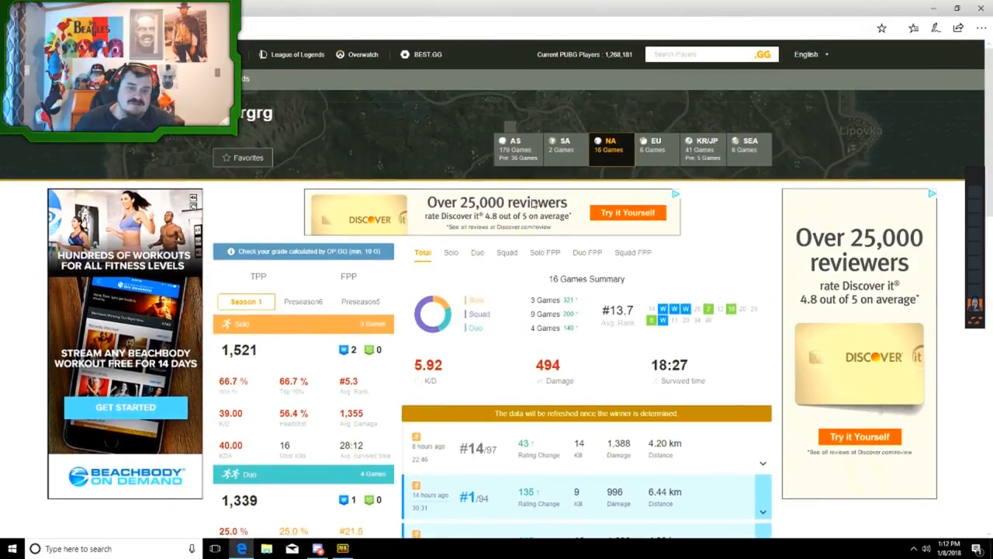
mouse_move(518, 148)
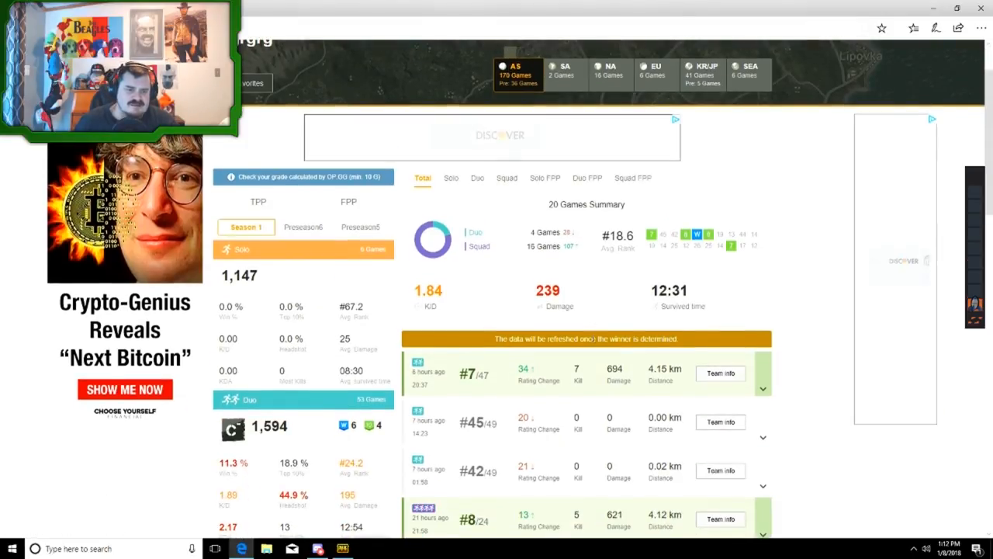
scroll(down, 3)
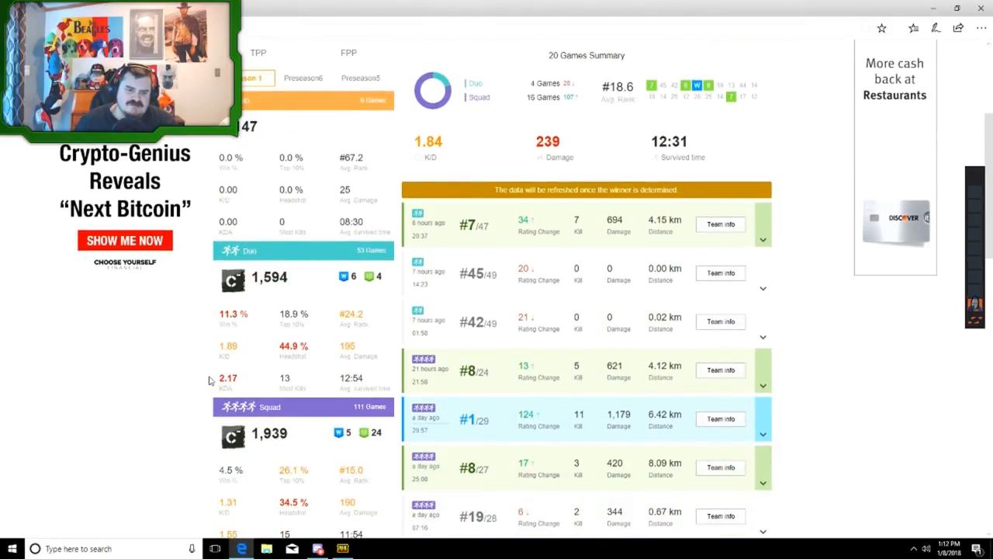
scroll(down, 3)
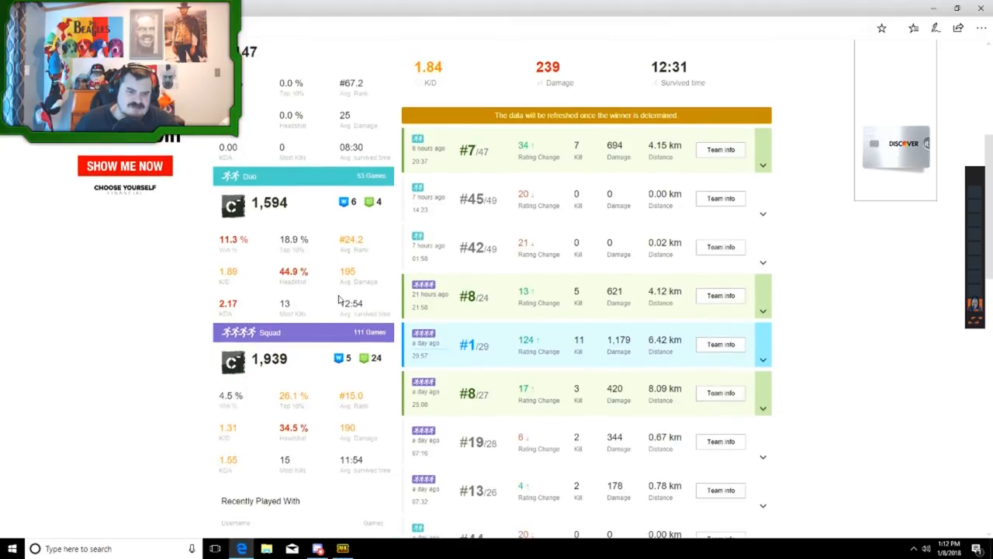
scroll(down, 3)
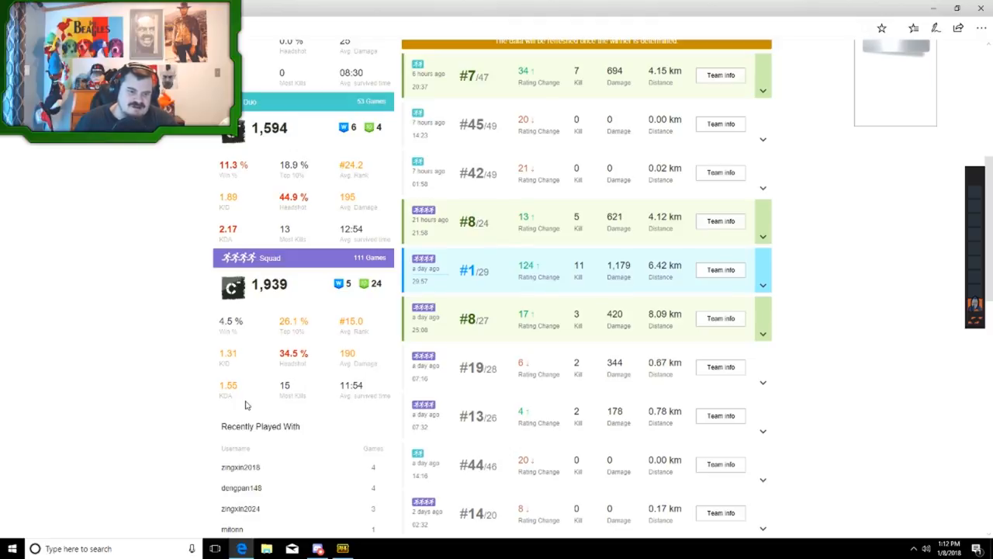
mouse_move(367, 404)
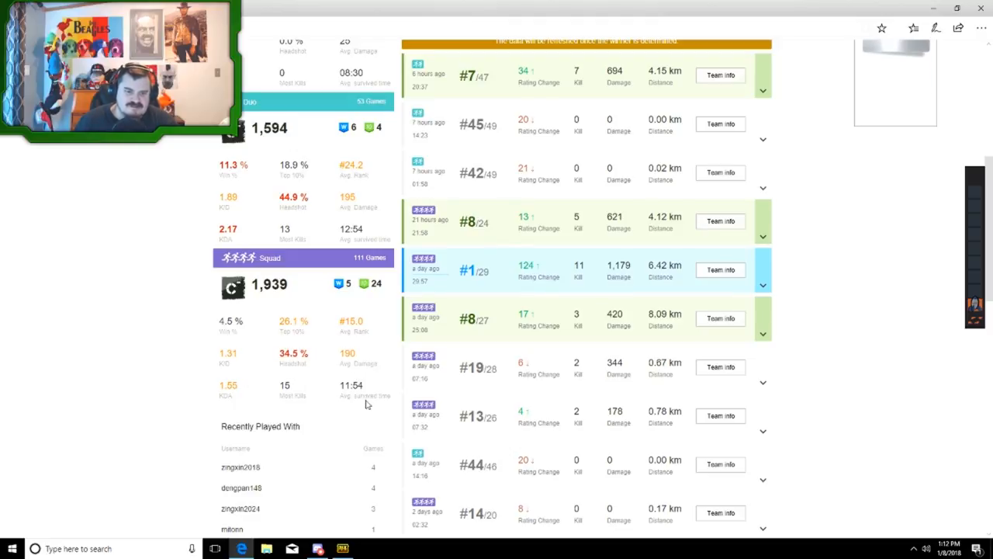
mouse_move(409, 365)
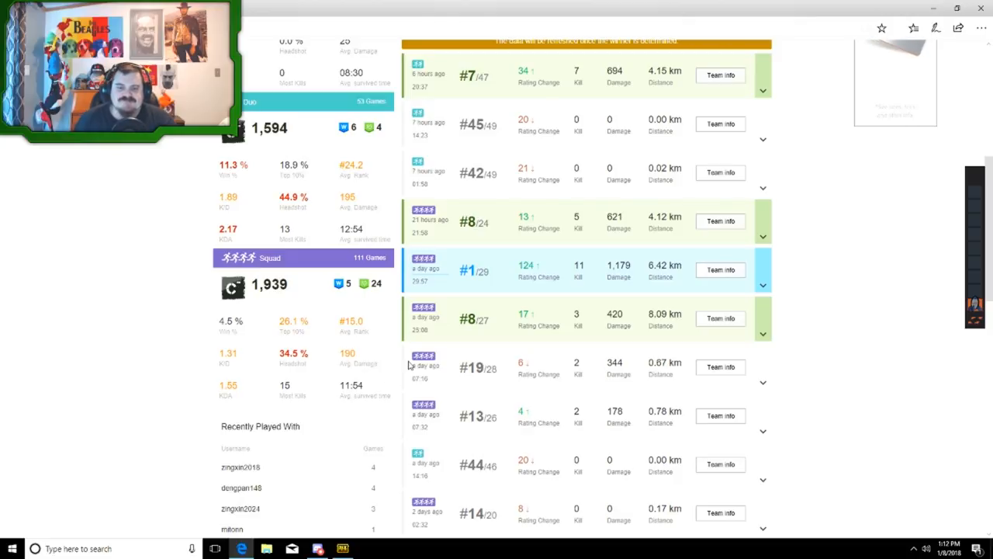